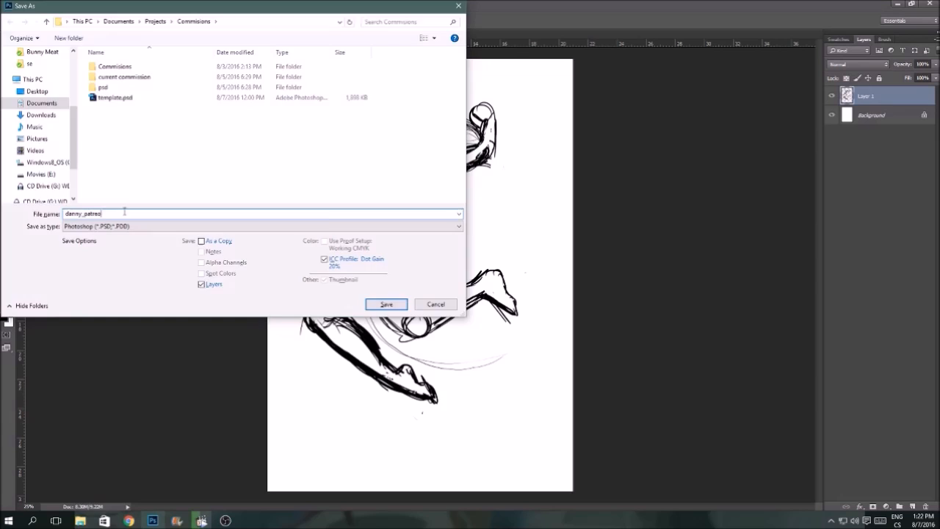
Step: Save the line sketch as danny_patreon in the Commisions folder, keeping Photoshop format with layers
click(386, 304)
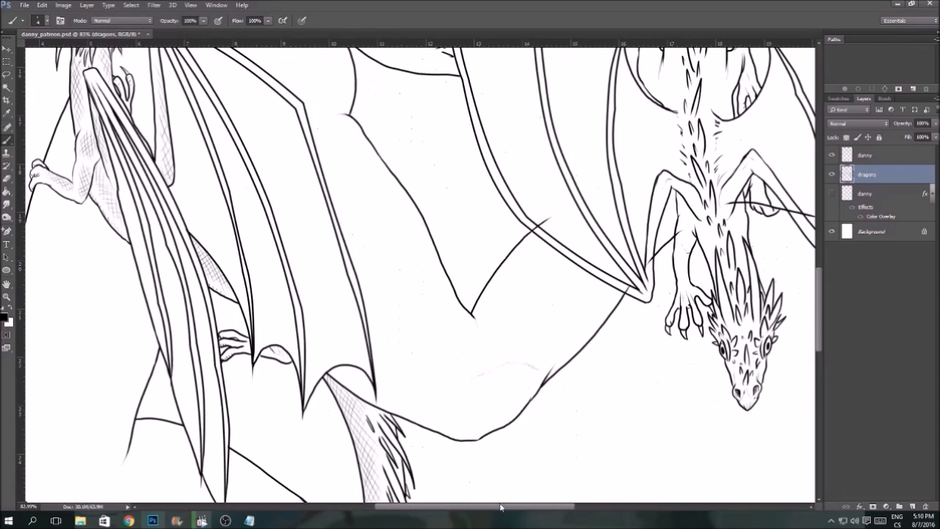
scroll(down, 3)
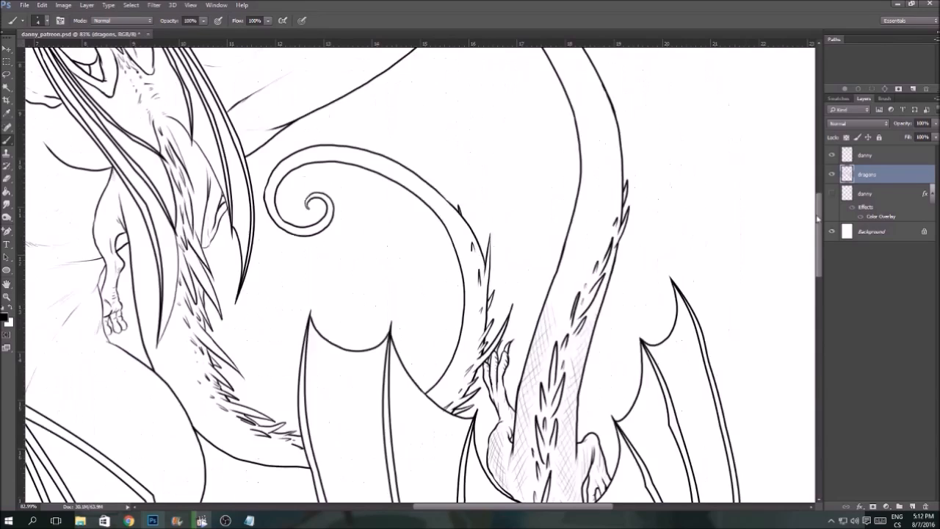
scroll(down, 3)
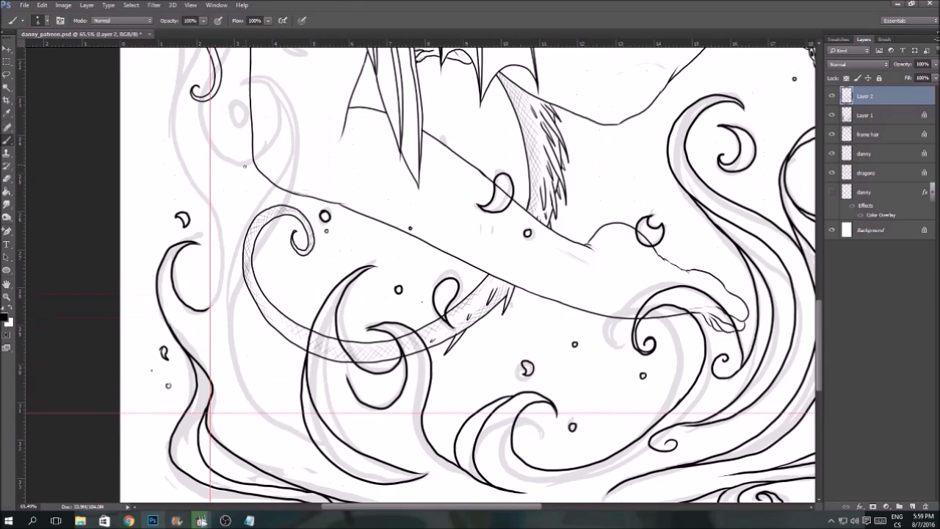
Step: Ink the lower flame swirls and Daenerys's flowing hair and face in bold black lines
click(154, 6)
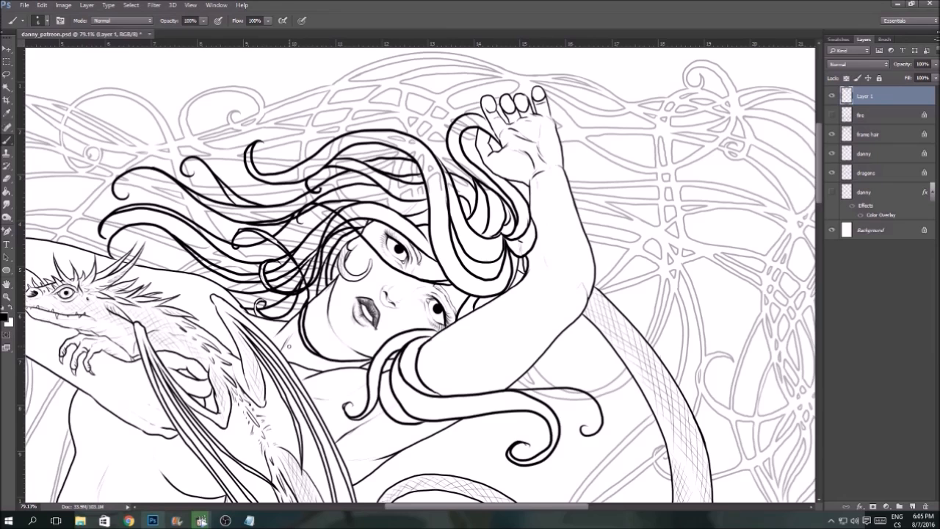
click(864, 154)
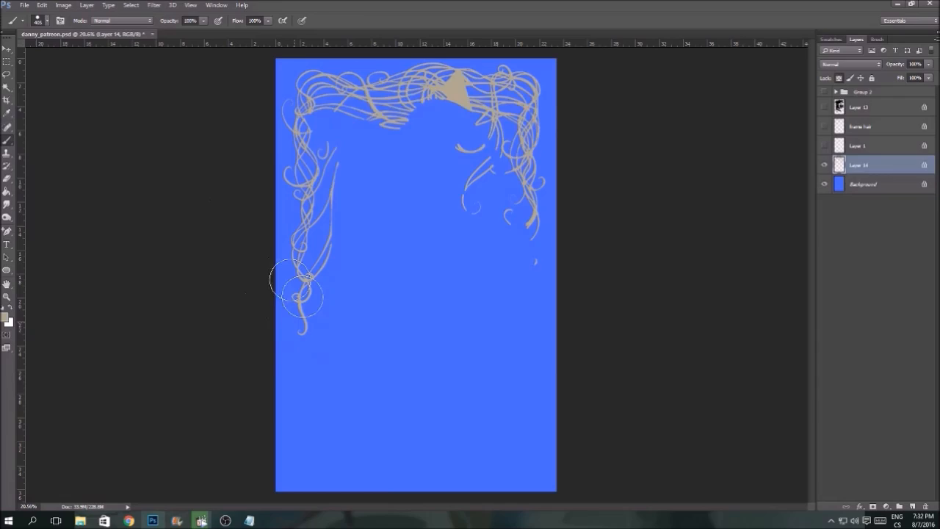
Step: Paint orange and yellow flames around the war card frame on Layer 17
click(184, 33)
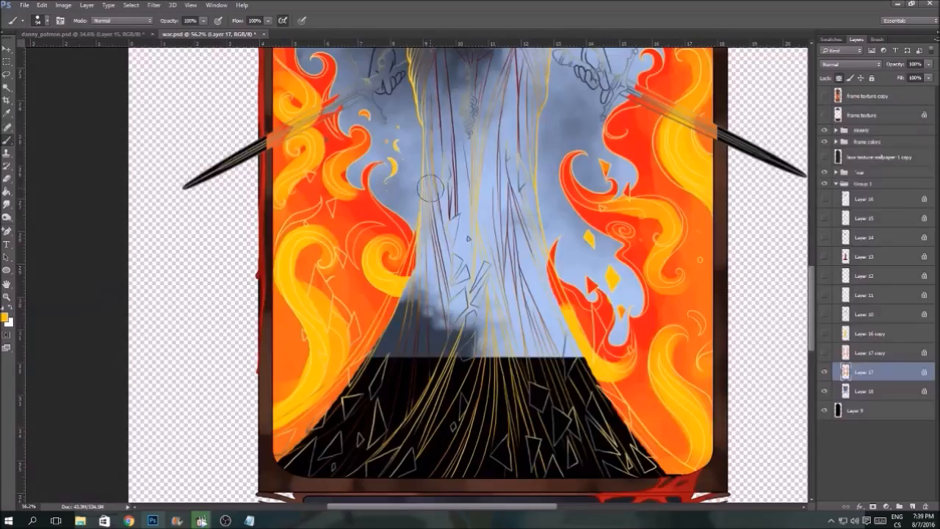
click(44, 34)
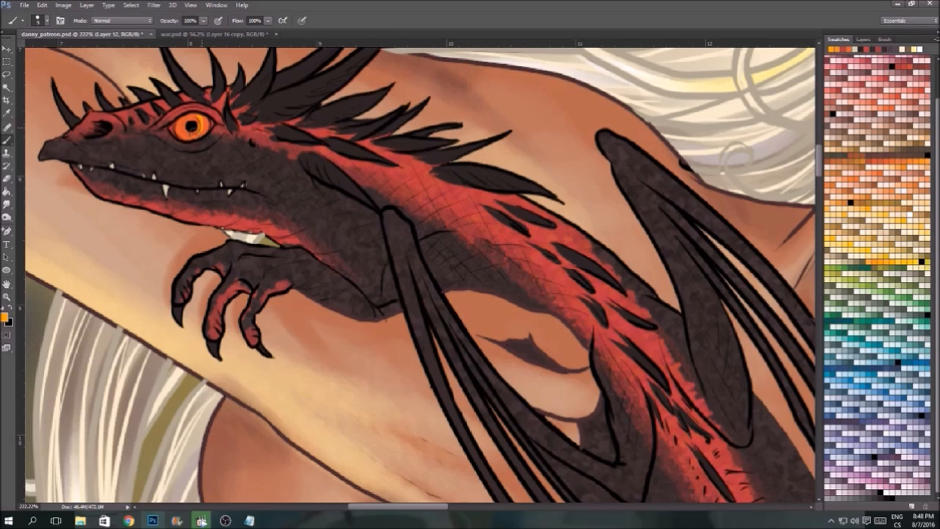
Step: Shade the shoulder dragon with dark textured scales, red highlights and a glowing orange eye
click(864, 39)
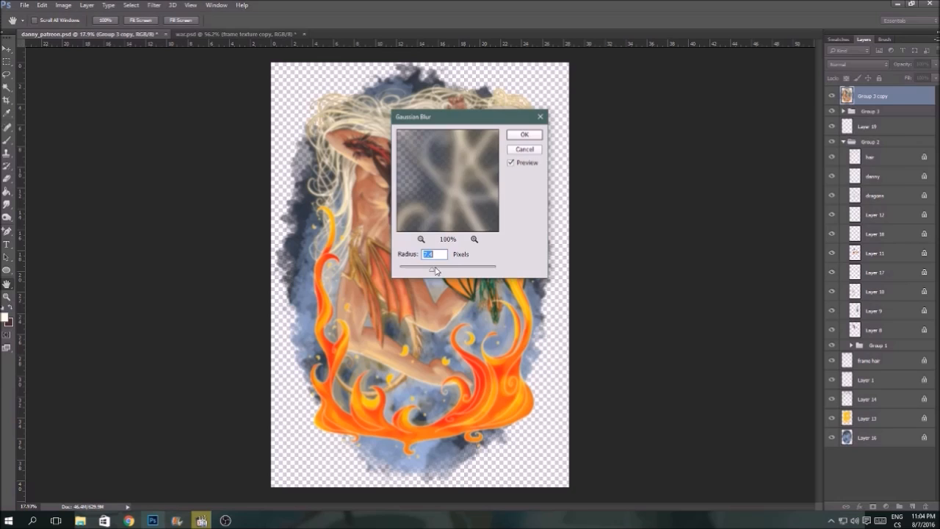
click(523, 134)
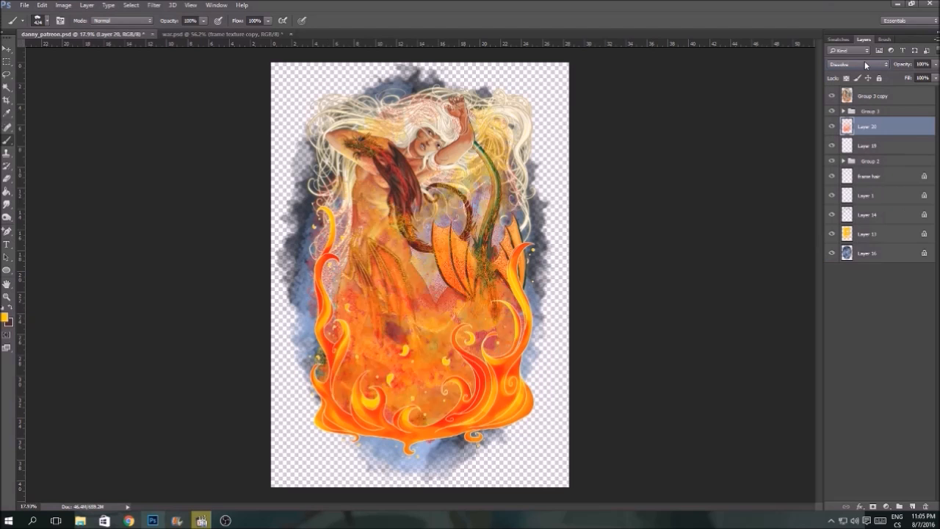